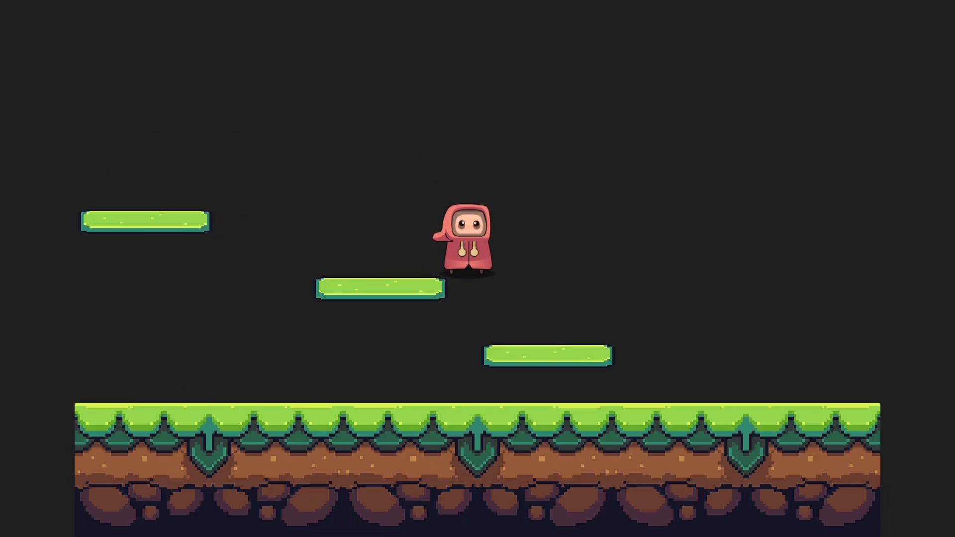
Walk the hooded character left and right in the running game
key(Left)
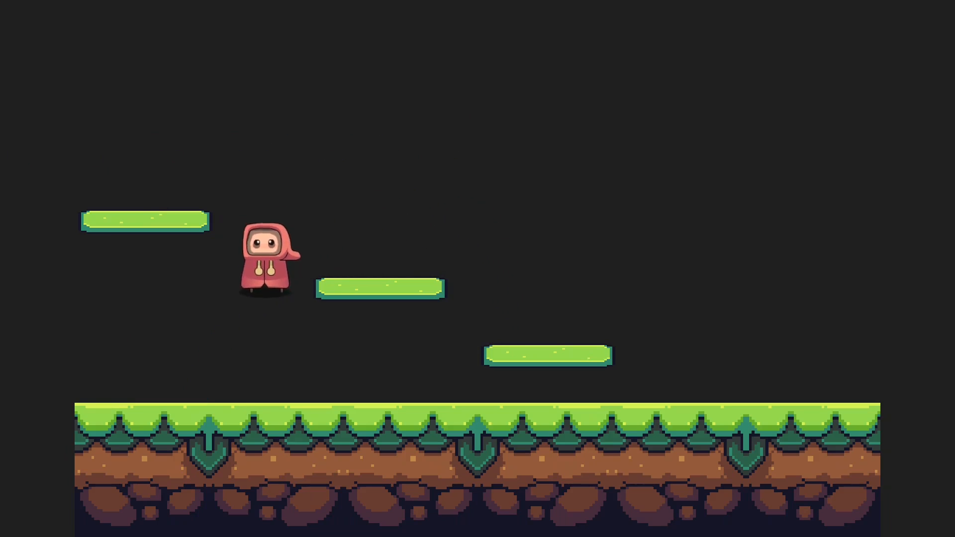
key(Right)
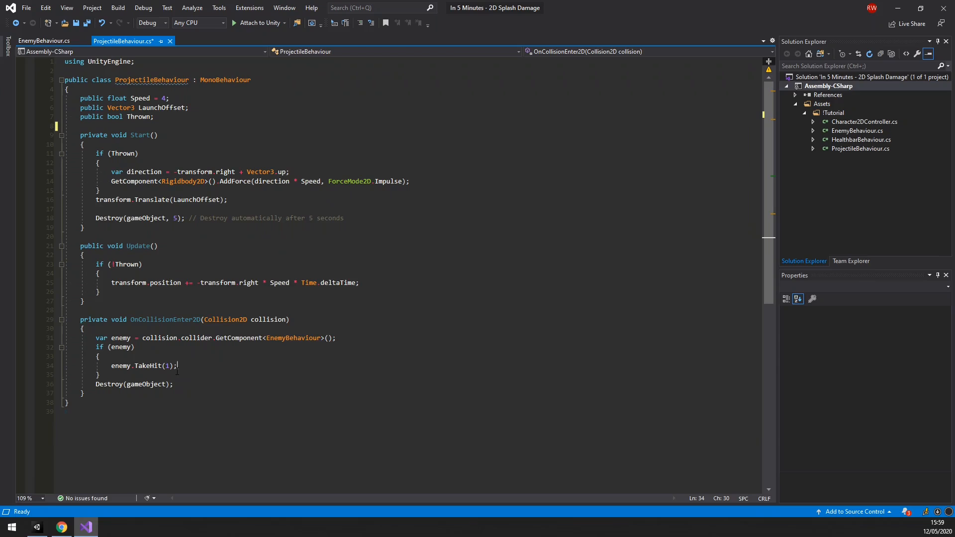
Add 'public float Damage = 1;' and 'public float SplashRange = 1;' fields after Thrown
click(155, 117)
text(public  float Damage =)
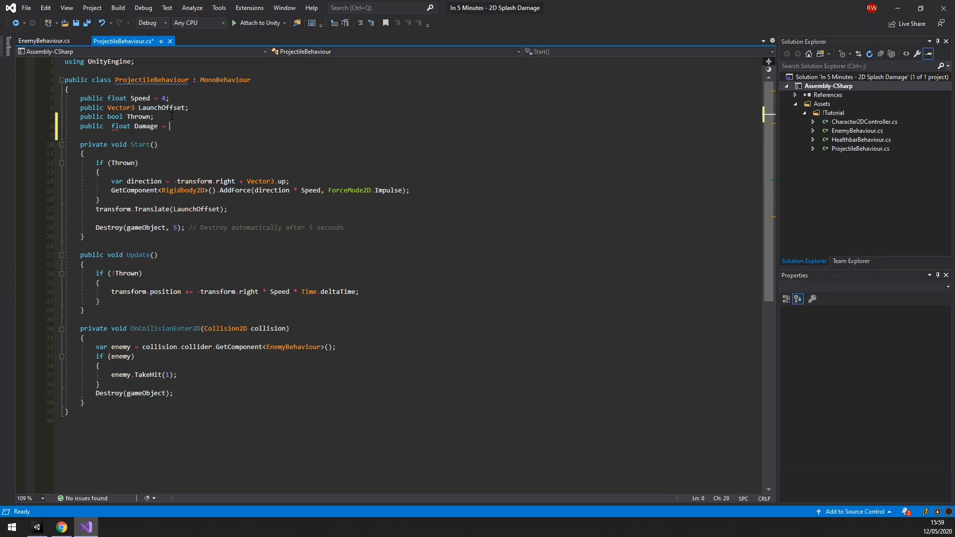
text(1;)
click(144, 374)
text(Damage)
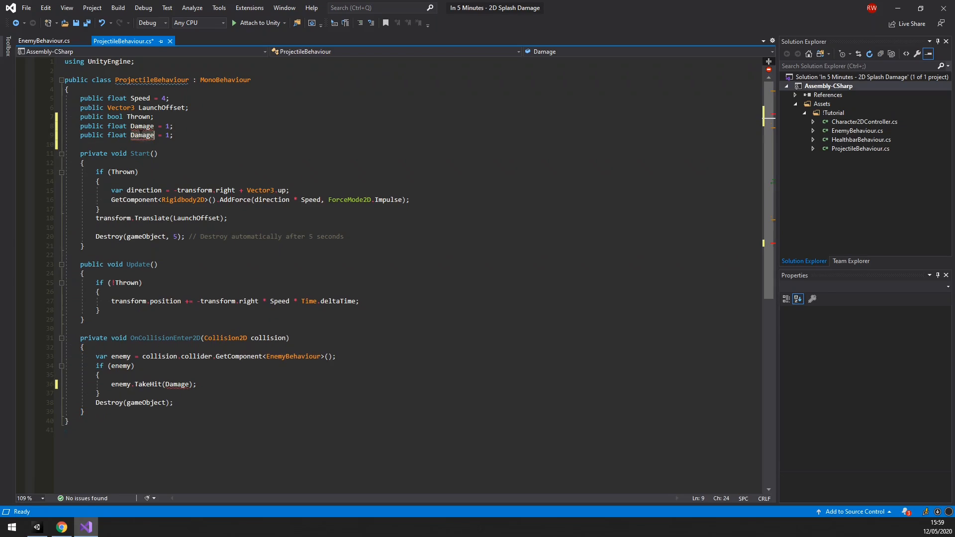
text(SplashR)
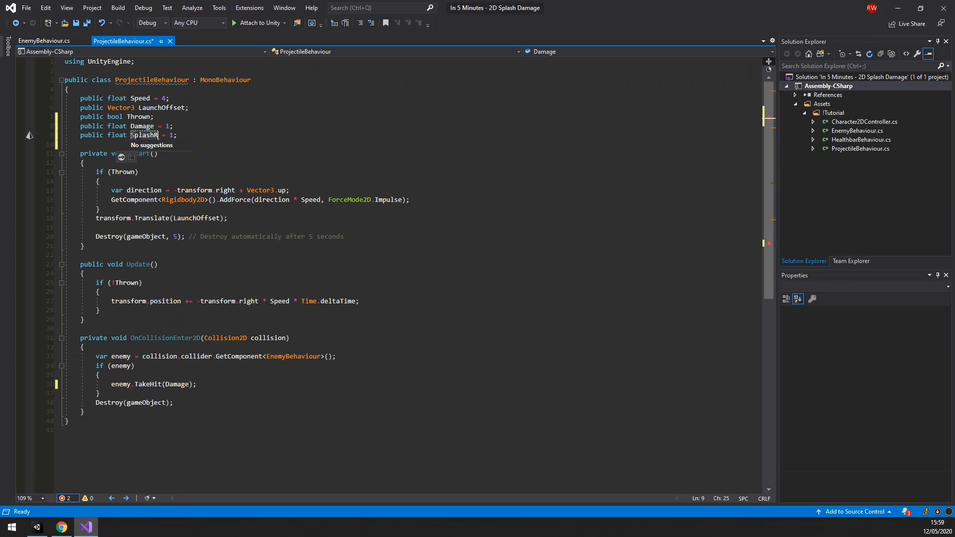
text(ange)
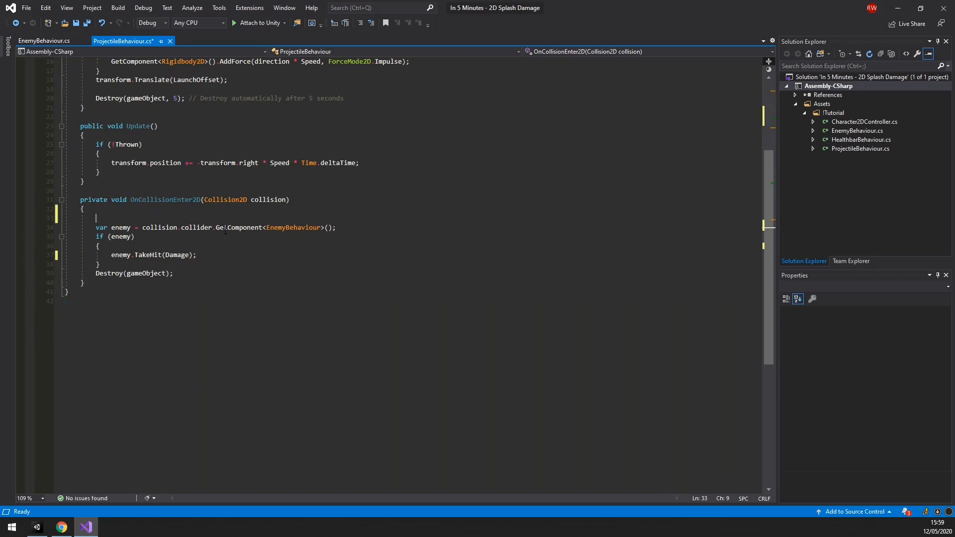
Wrap the enemy hit code in 'if (SplashRange > 0) { } else { ... }' and save the script
text(if(SplashRange > 0)
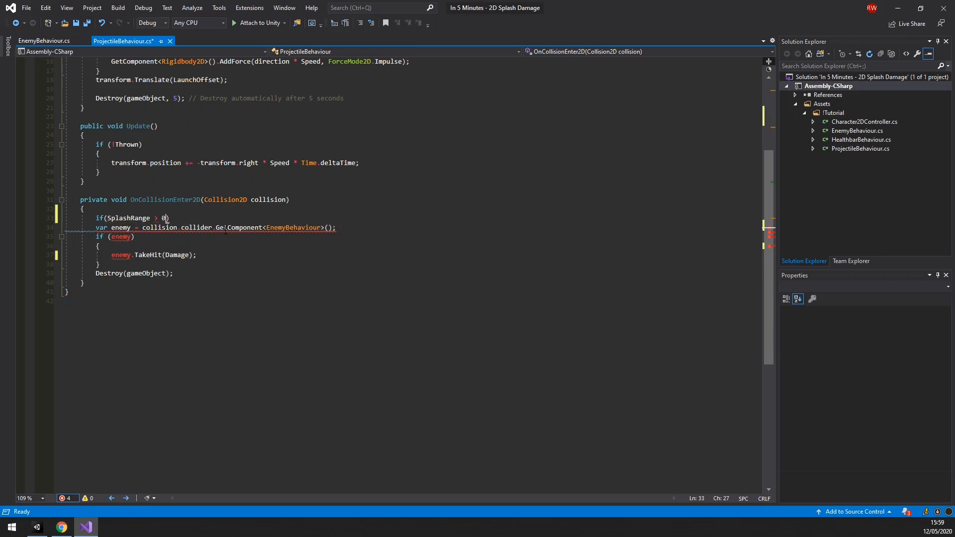
text({)
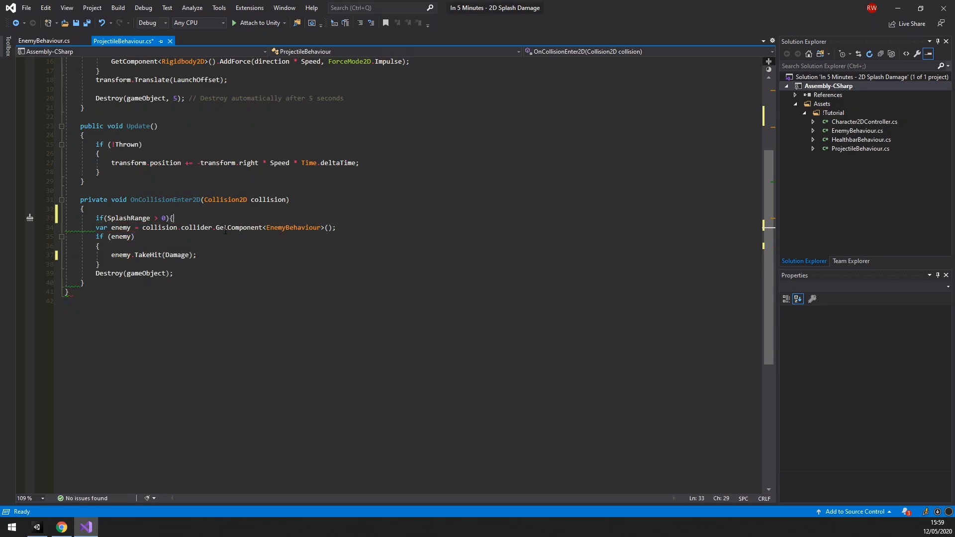
text(}else{)
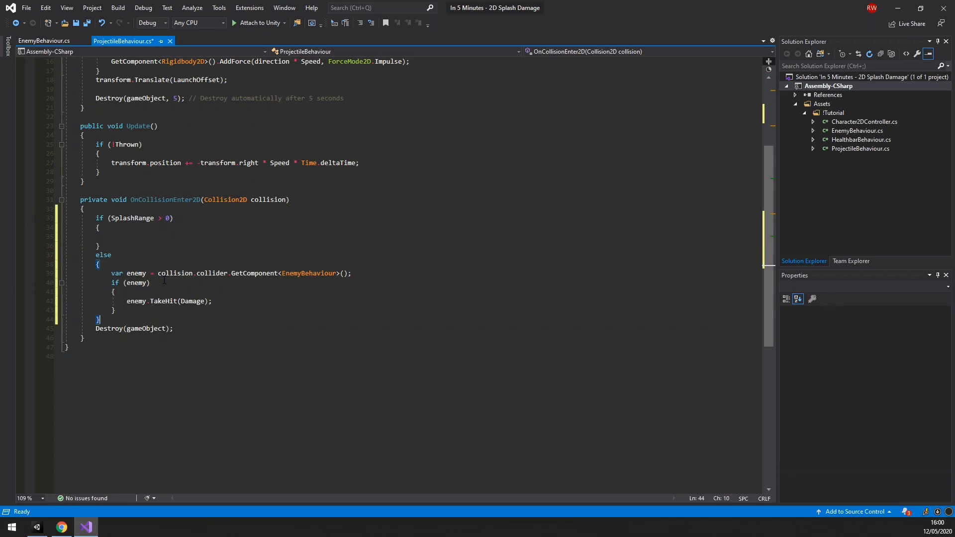
key(ctrl+s)
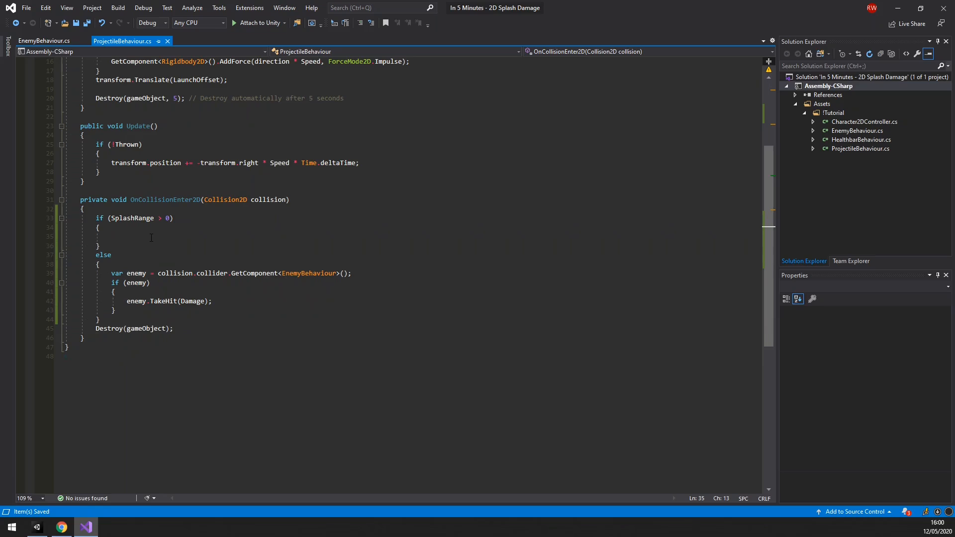
Begin a Physics2D.Overlap call inside the SplashRange branch
text(Physics2D)
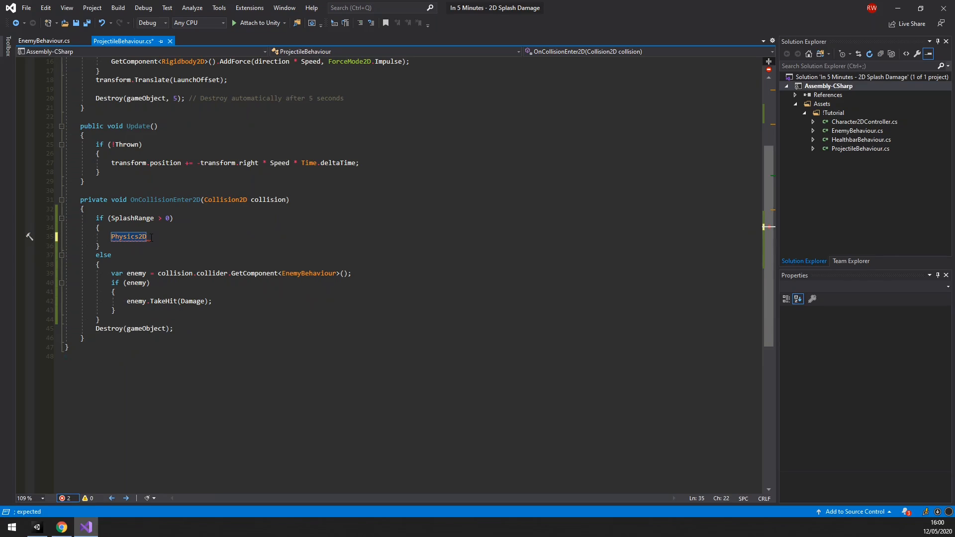
text(.overla)
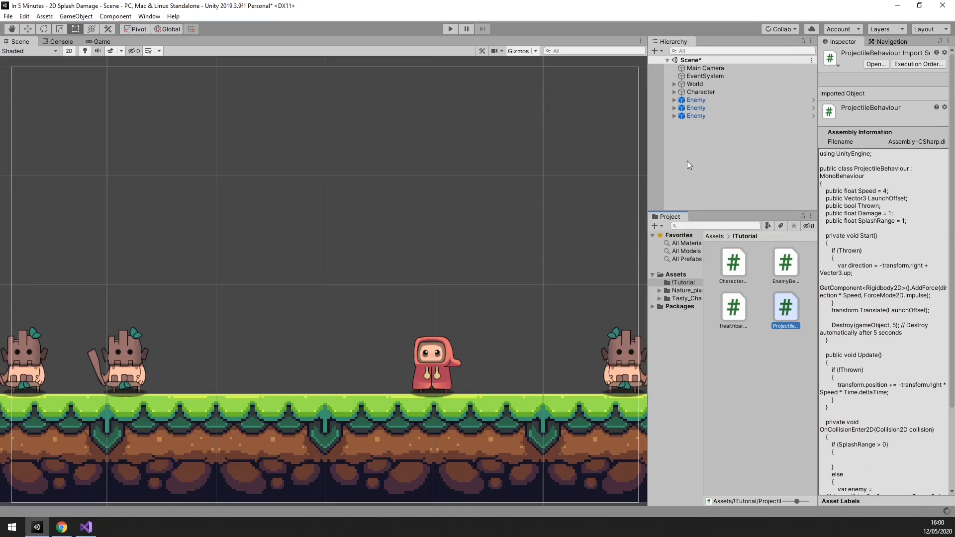
Create an empty GameObject with a Circle Collider 2D of radius 1
right_click(688, 164)
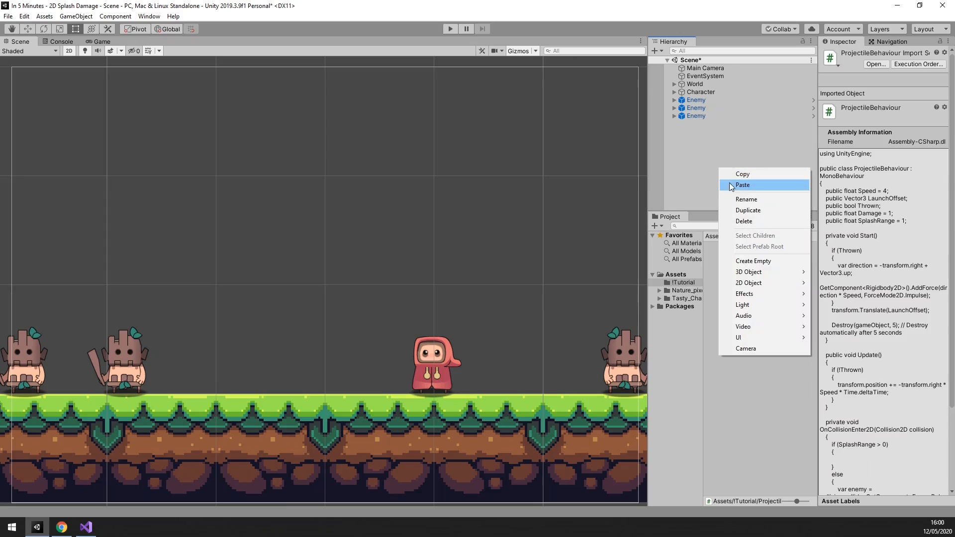
click(753, 260)
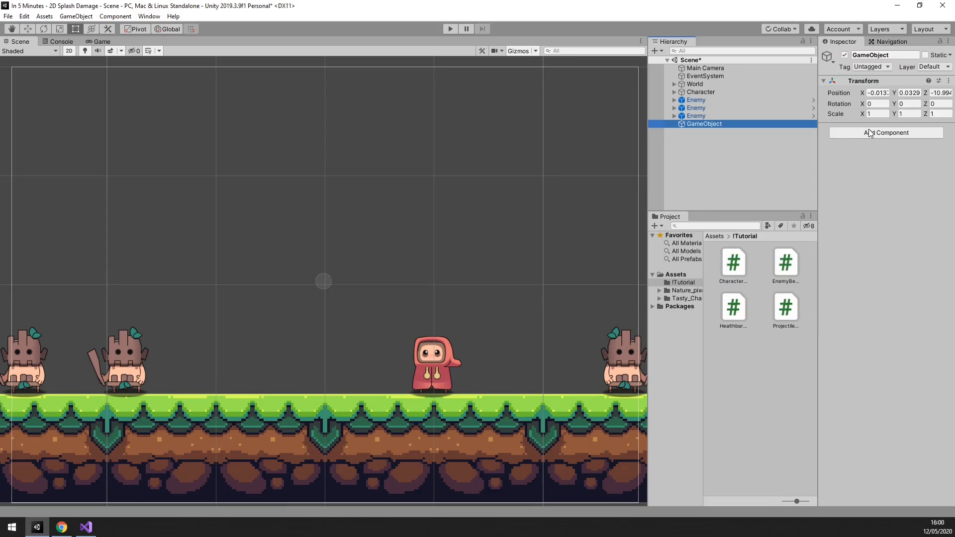
click(885, 132)
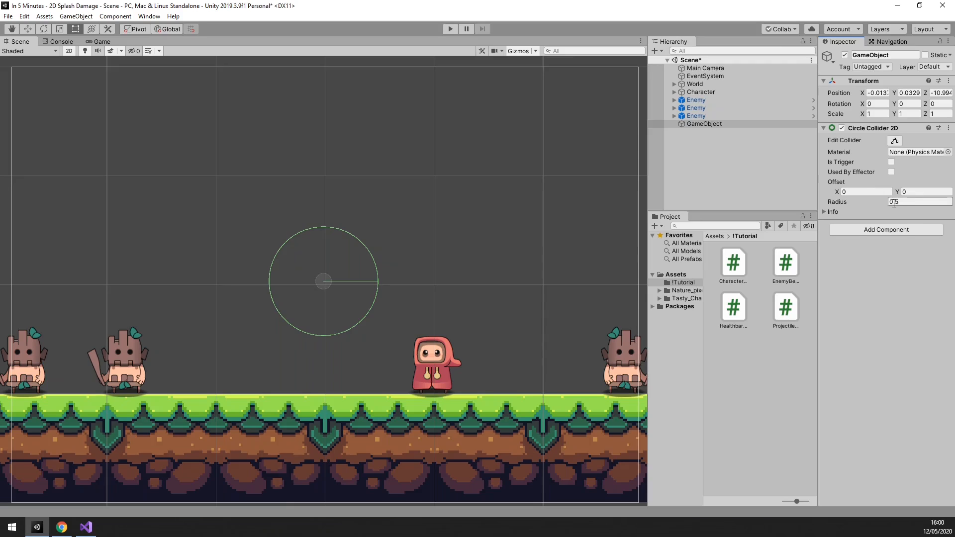
text(1)
key(Return)
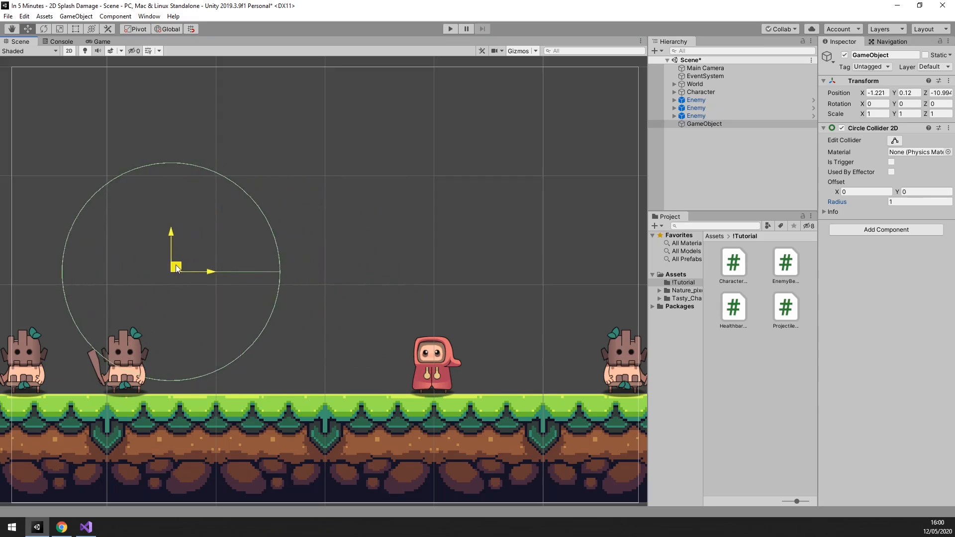
Position the test object beside the two left-hand enemies and select it
click(703, 123)
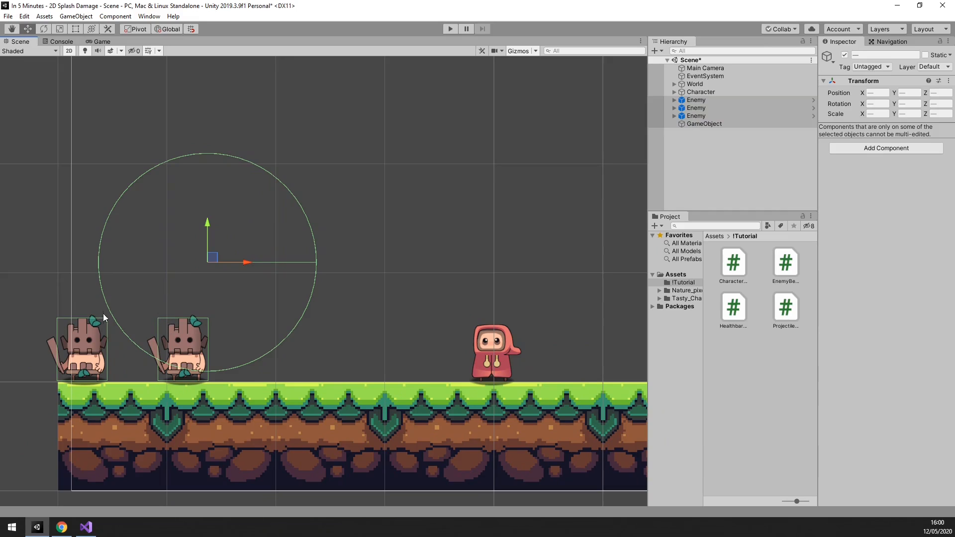
mouse_move(111, 325)
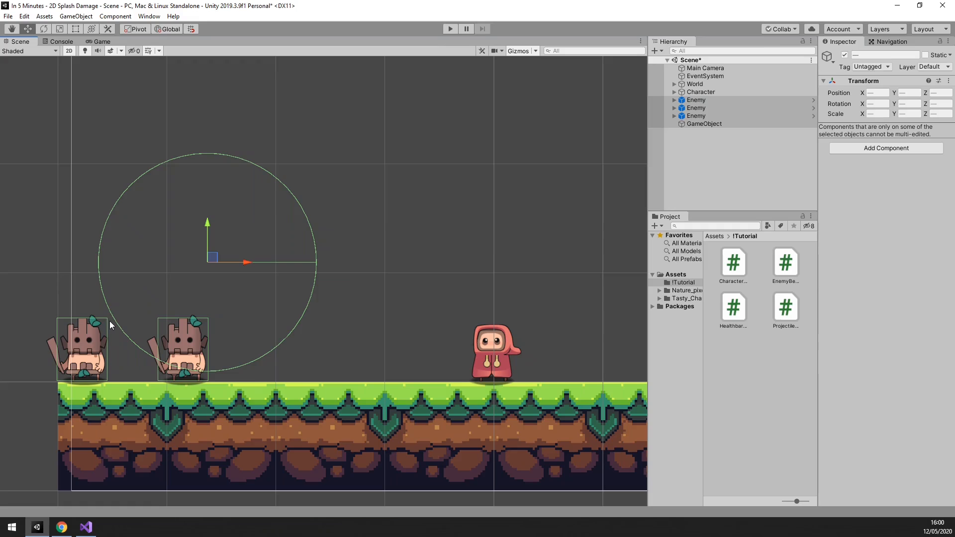
click(703, 123)
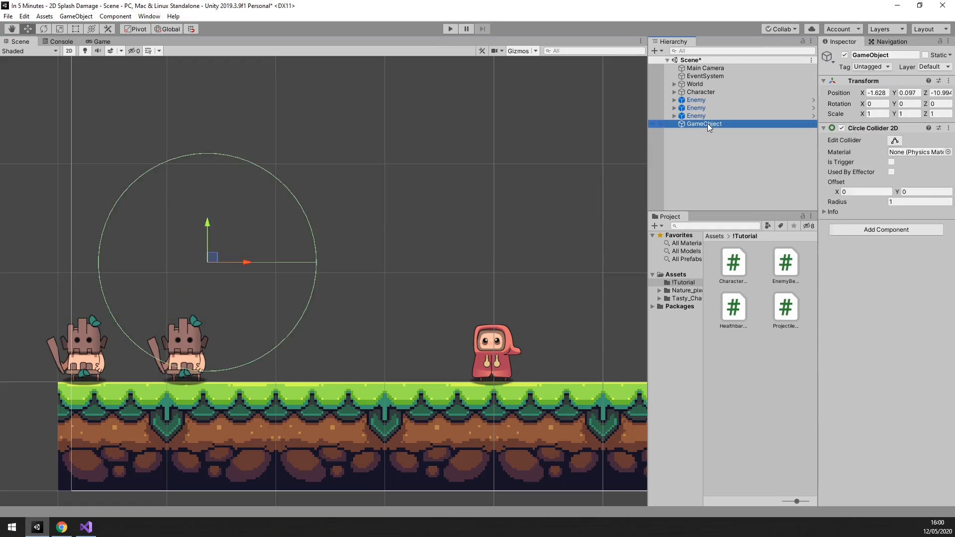
click(86, 527)
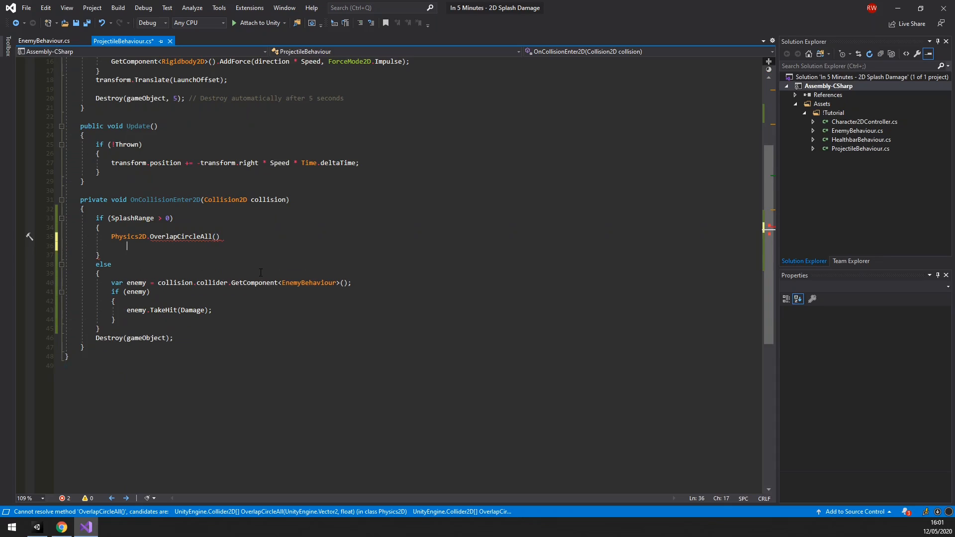
Complete Physics2D.OverlapCircleAll(transform.position, SplashRange) and start assigning it to a var
text(Gizmo)
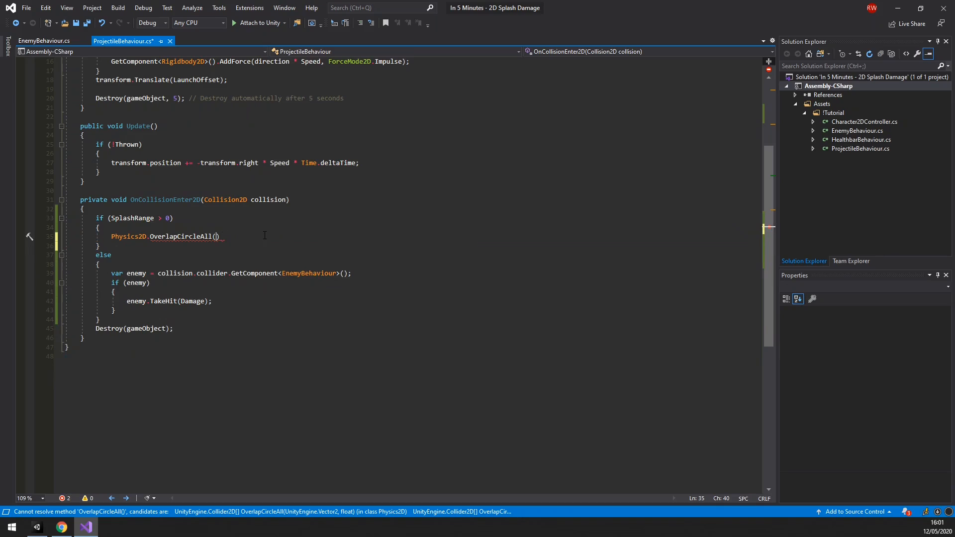
text(transform.position)
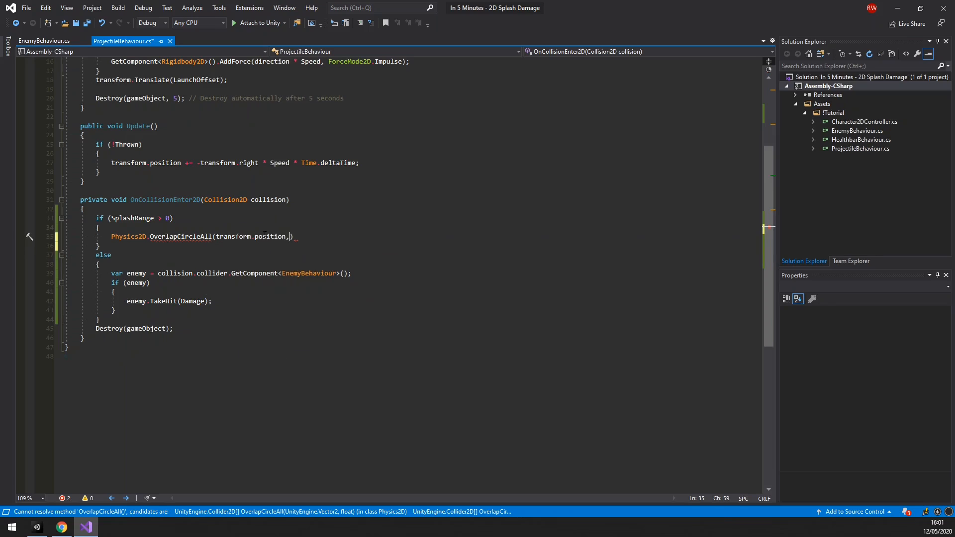
text(,splas)
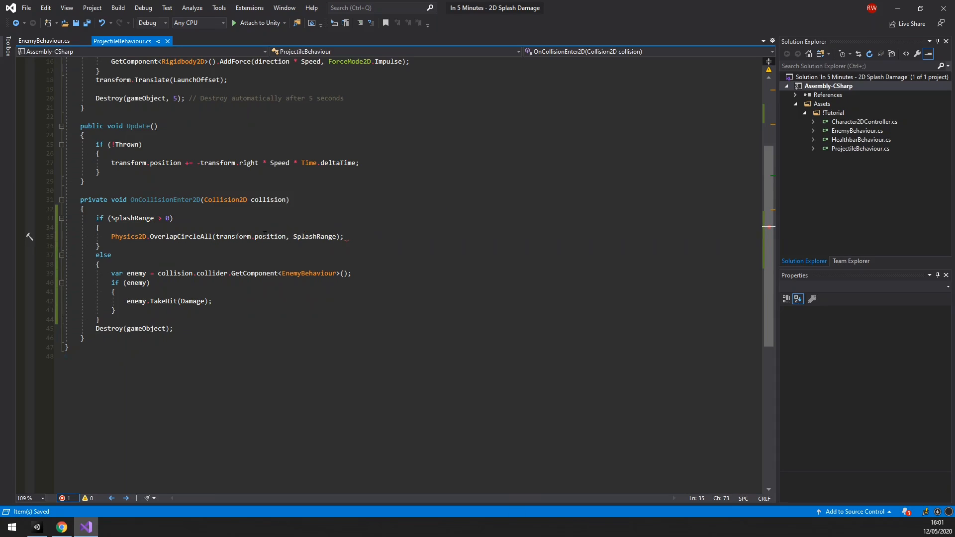
double_click(128, 236)
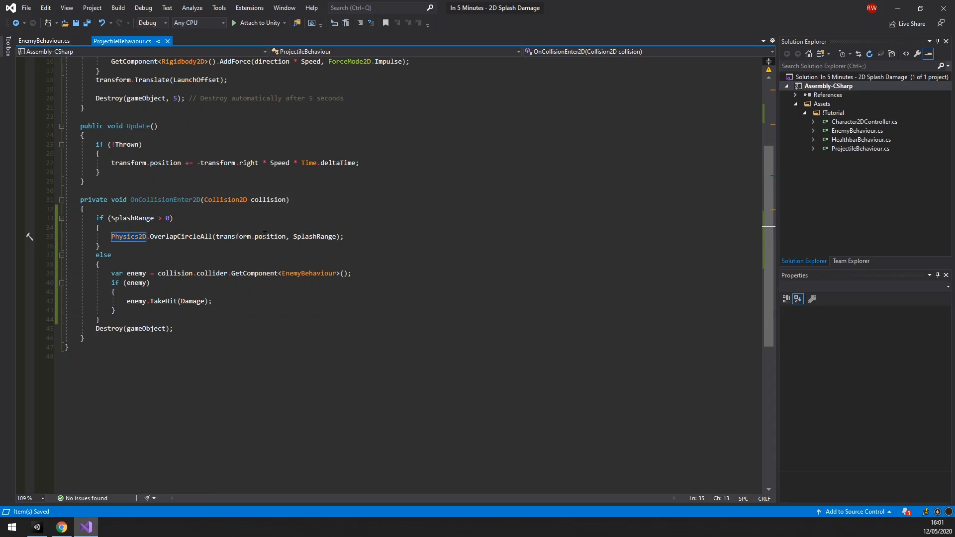
text(var hitColliders=)
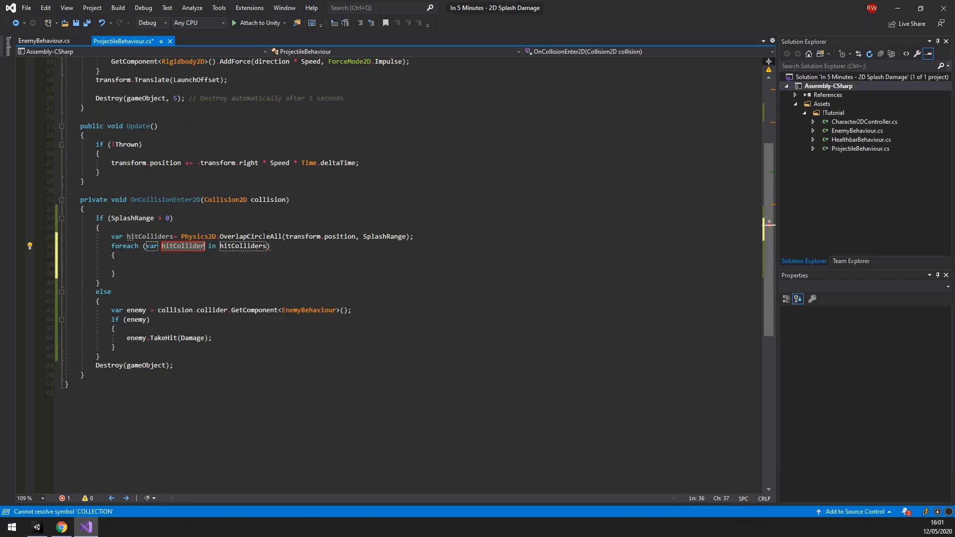
Inside the foreach, fetch each hitCollider's EnemyBehaviour into enemy and check if (enemy)
text(var e)
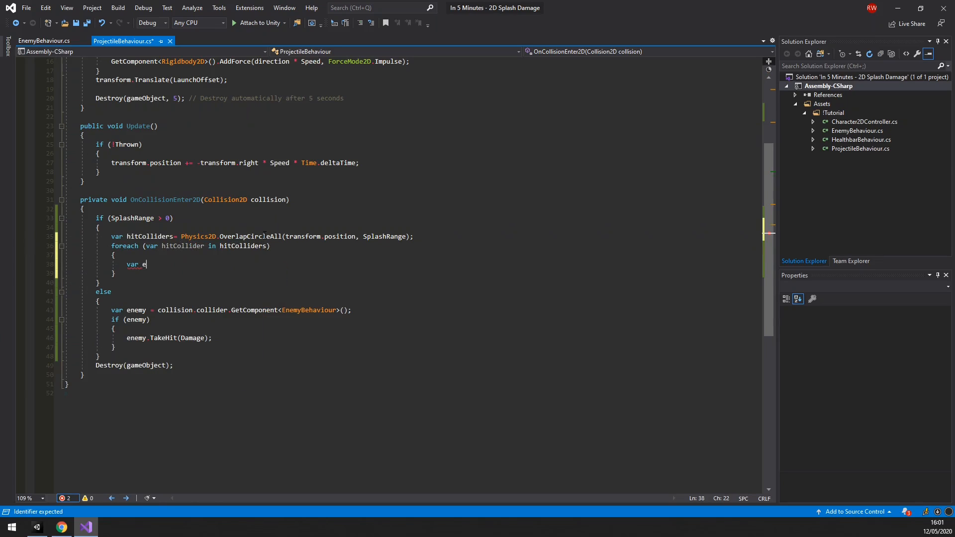
text(enemy = hitCollider.getcomponent<EnemyBehaviour>();)
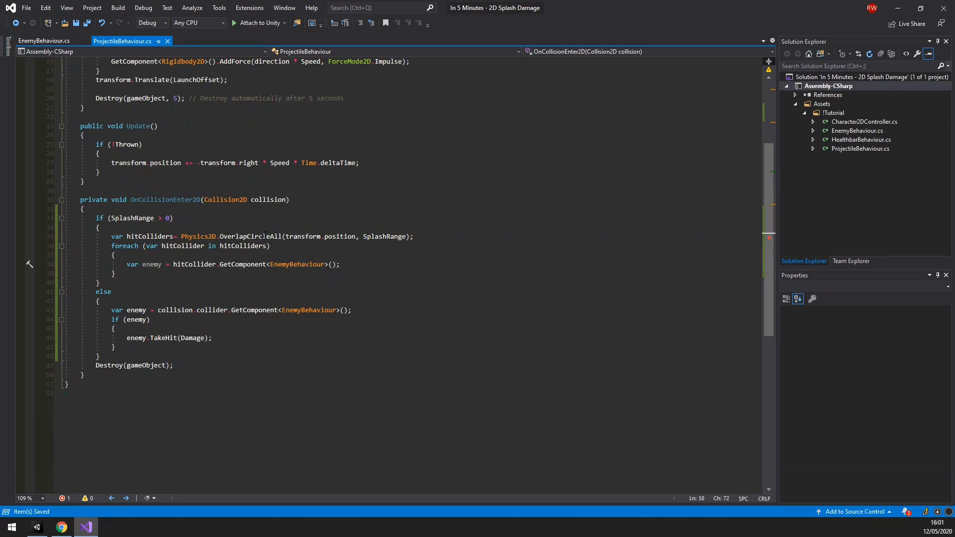
text(if(enabled))
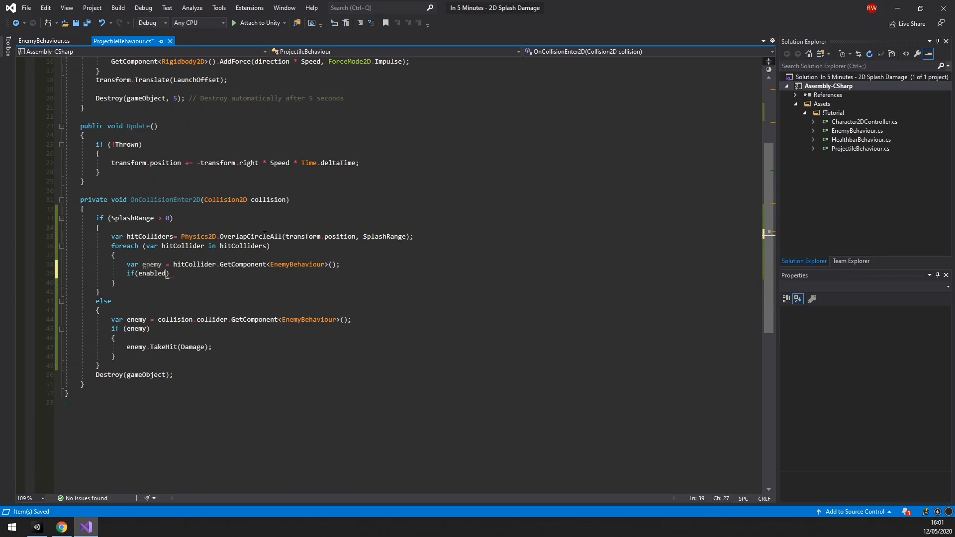
text(enemy)
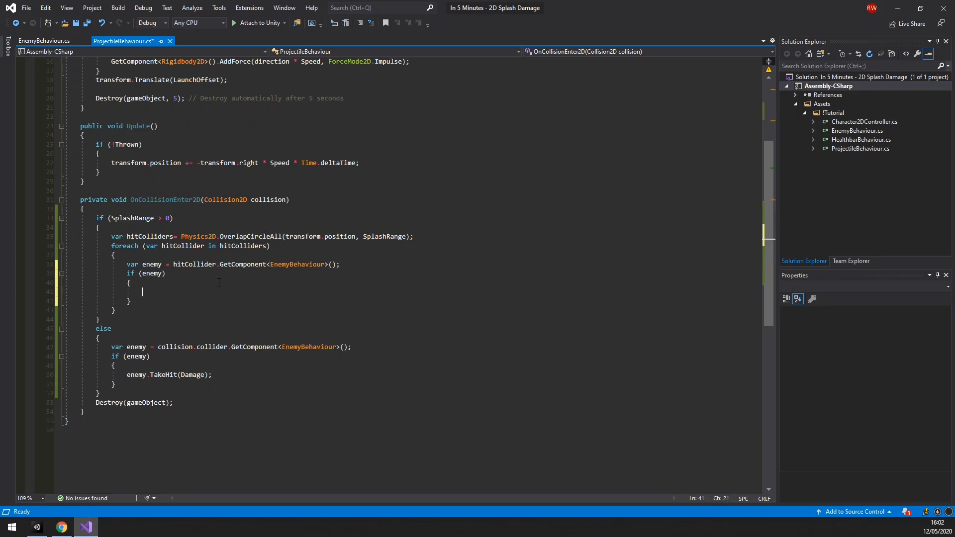
Store hitCollider.ClosestPoint(transform.position) as the enemy's closest point
text(hitColliders.)
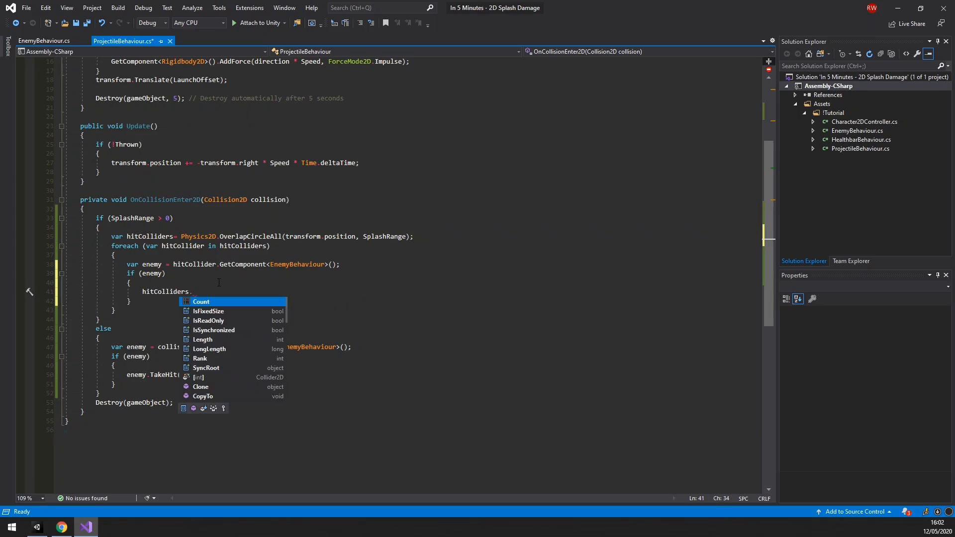
text(losestPoint()
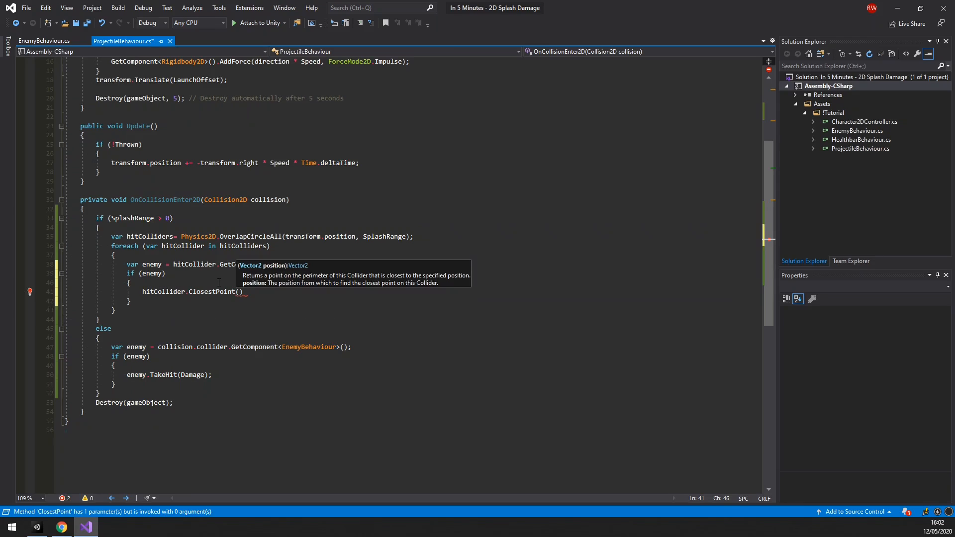
text(transform.position)
text(var dis)
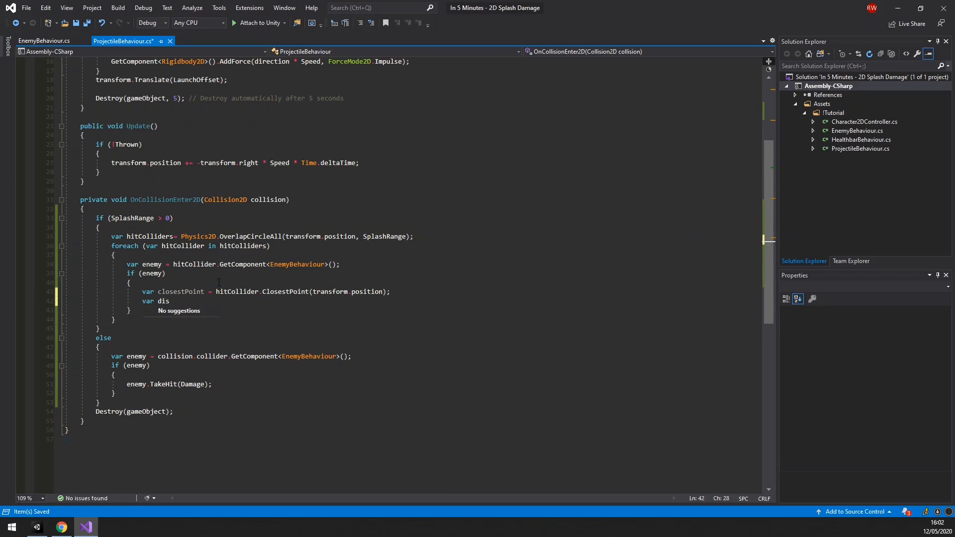
Compute distance with Vector3.Distance and damagePercent = Mathf.InverseLerp(SplashRange, 0, distance)
text(tance = Vector3.distance(closestPoint, transform.position);)
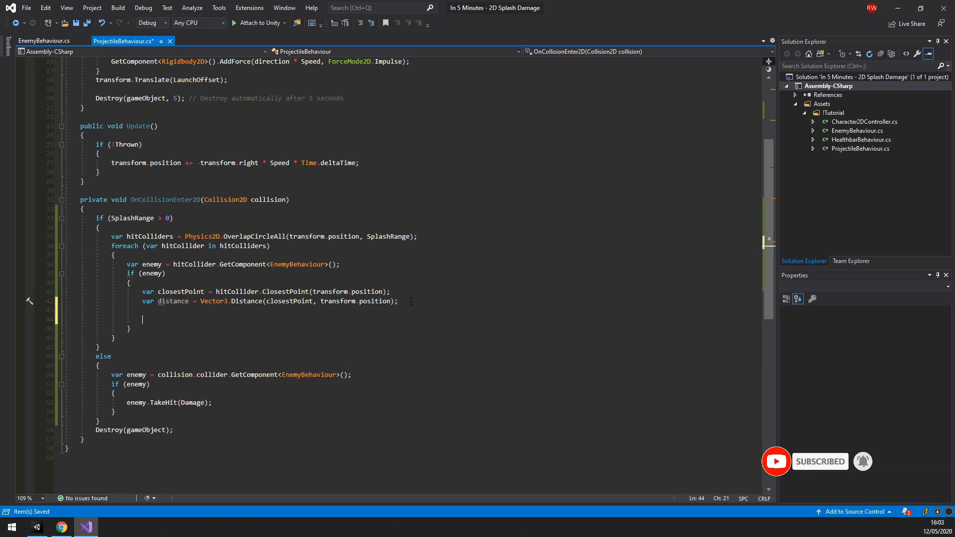
text(var dan)
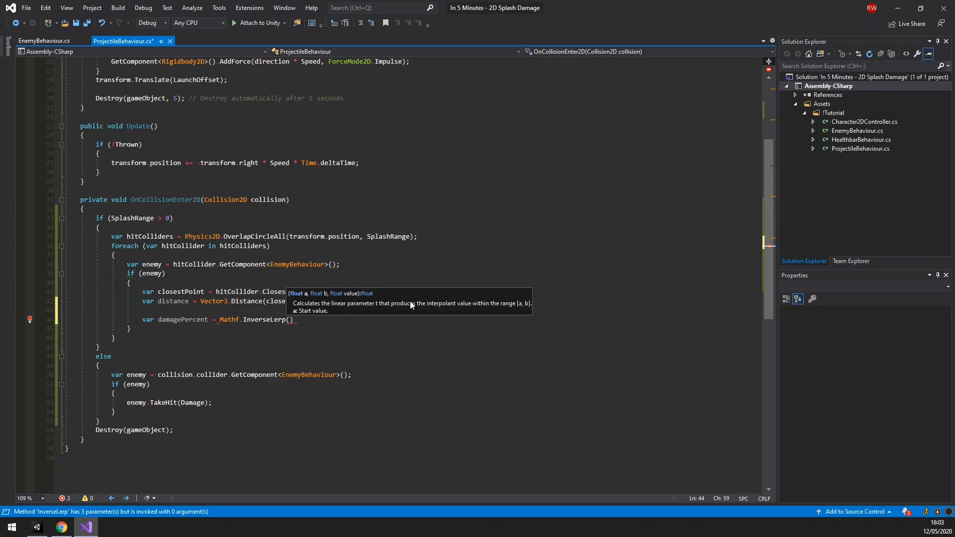
text(SplashRange,)
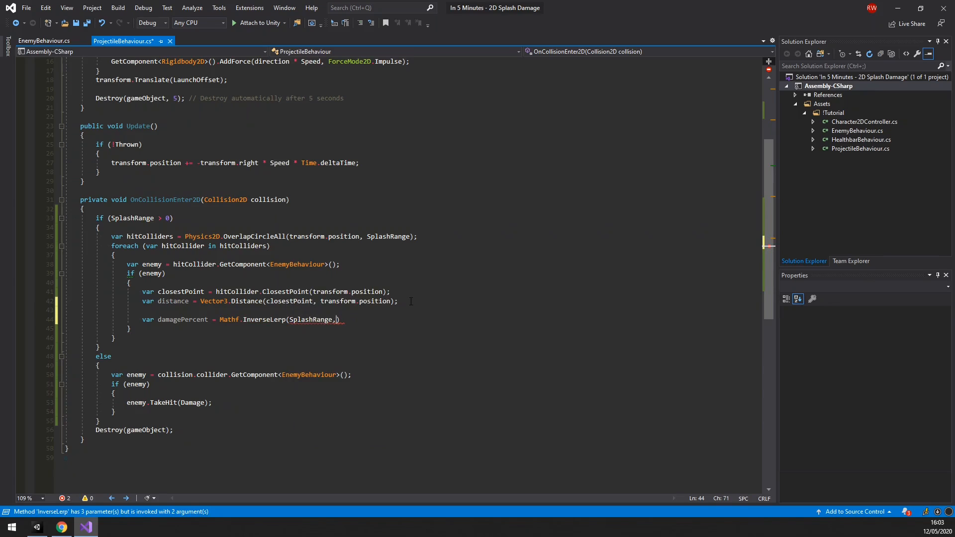
text(0,)
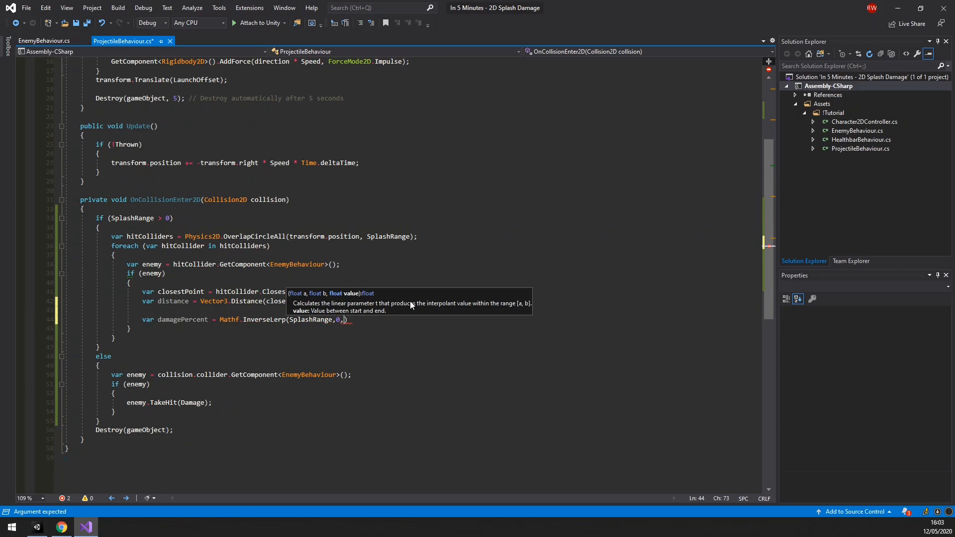
text(distanc)
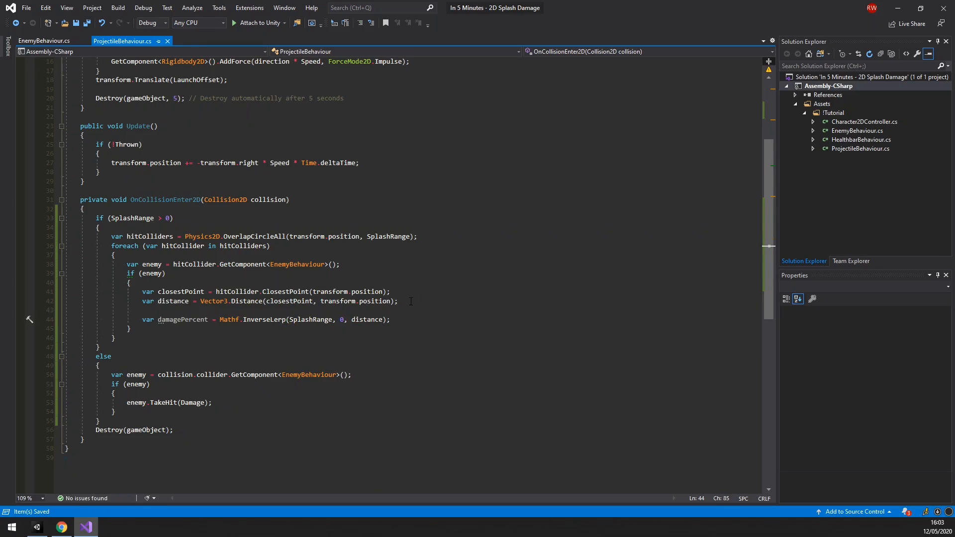
Call enemy.TakeHit(damagePercent * Damage) and save the script
text(enemy.takeHit(damagePercent * Damage);)
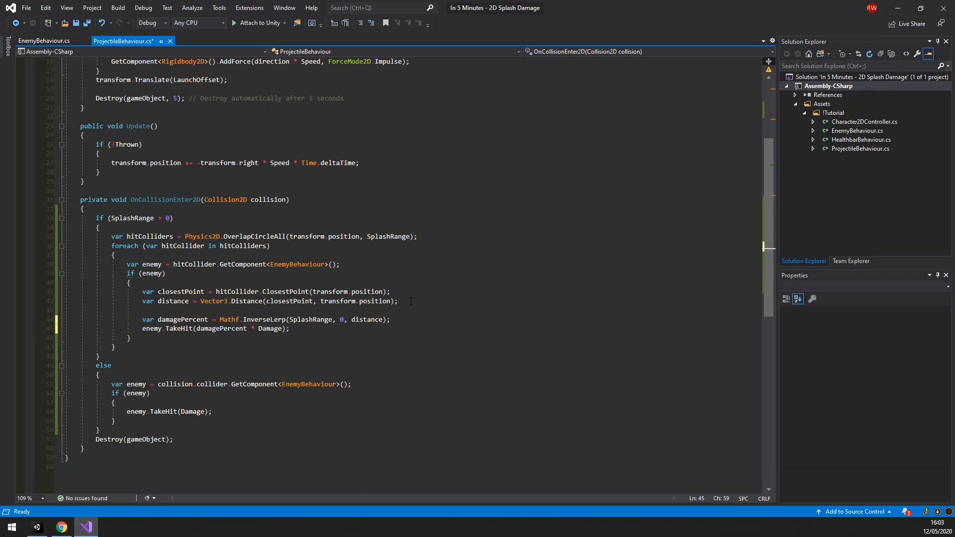
key(ctrl+s)
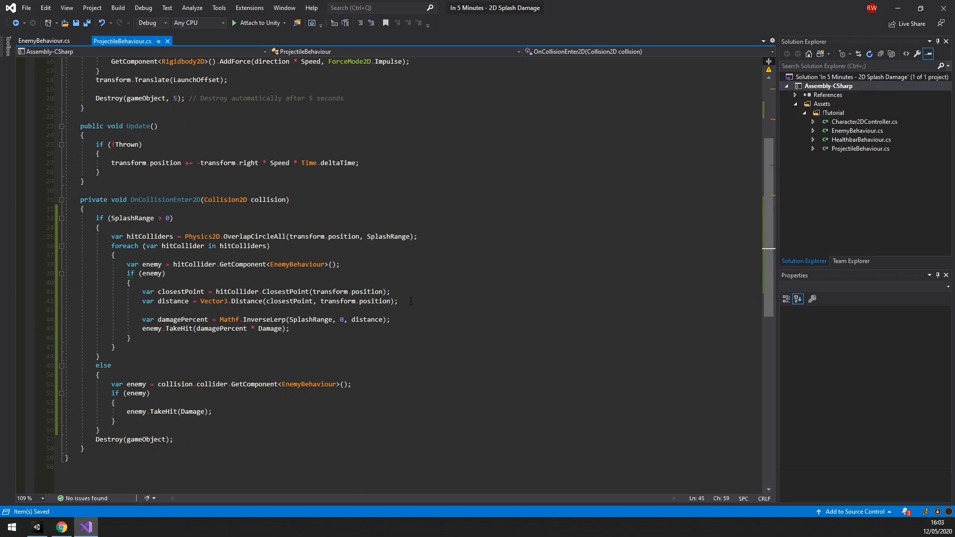
Switch to Unity, play the game to throw a bomb, then stop it
click(37, 526)
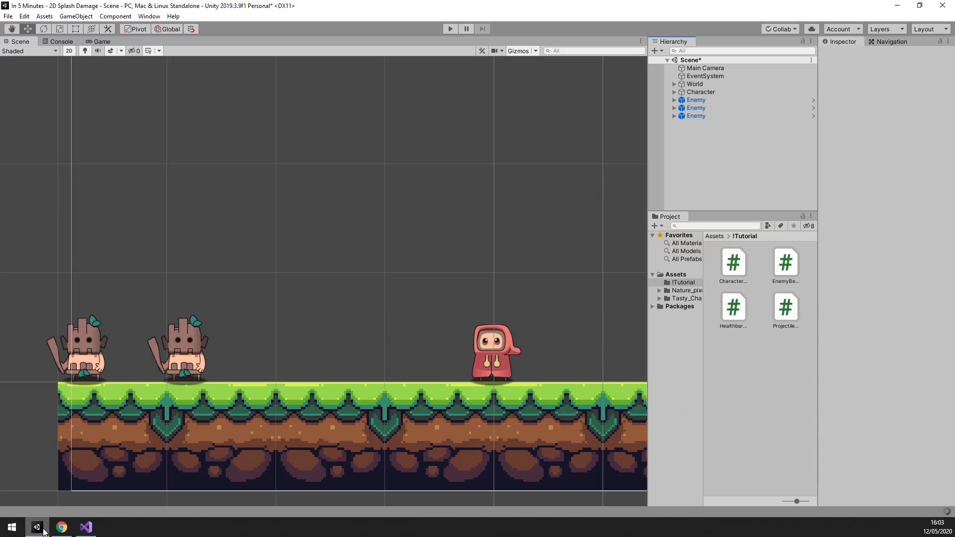
click(449, 29)
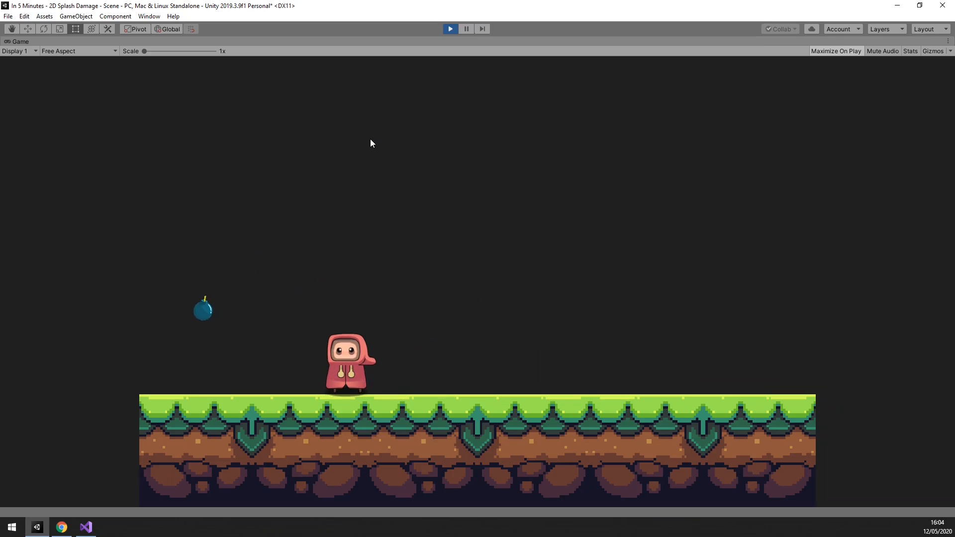
click(450, 29)
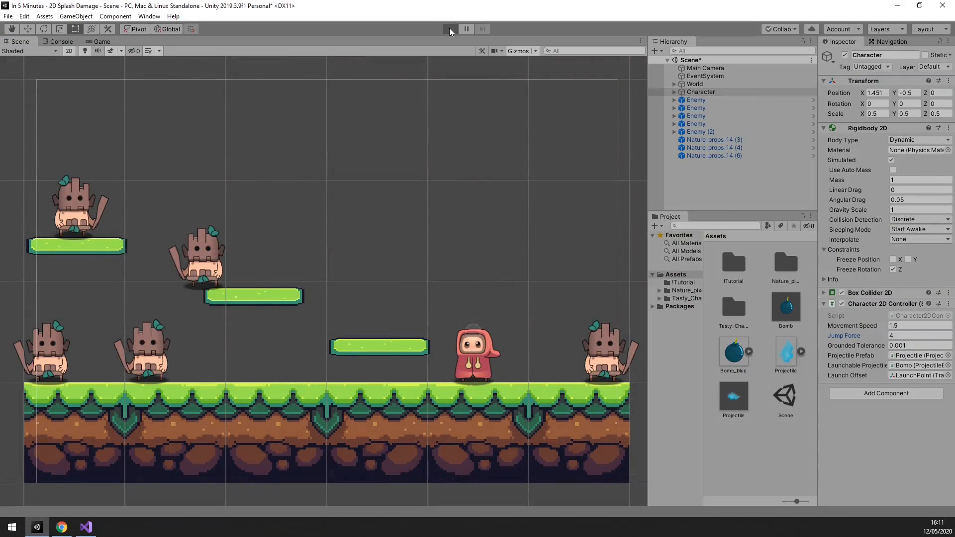
Play again in the scene with several enemies on platforms and focus the game view
click(449, 28)
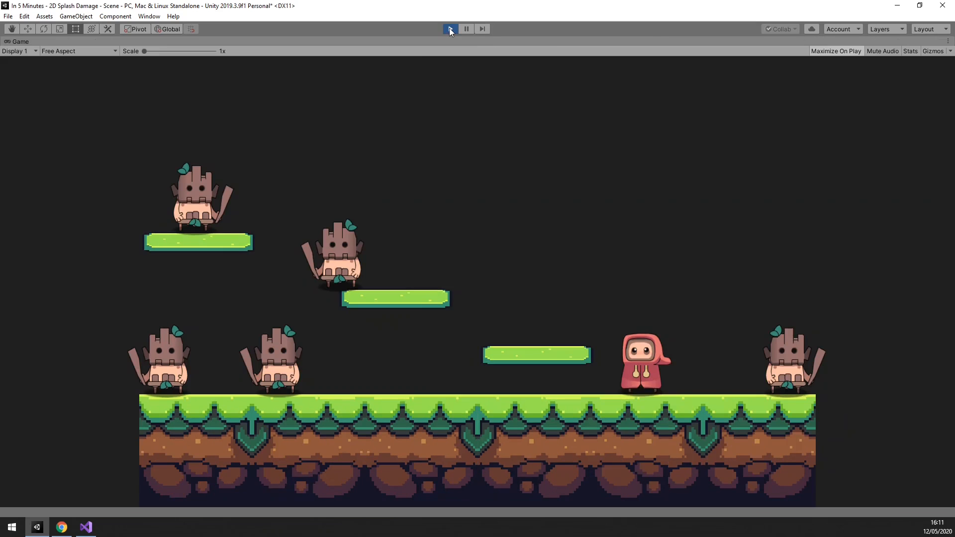
click(449, 28)
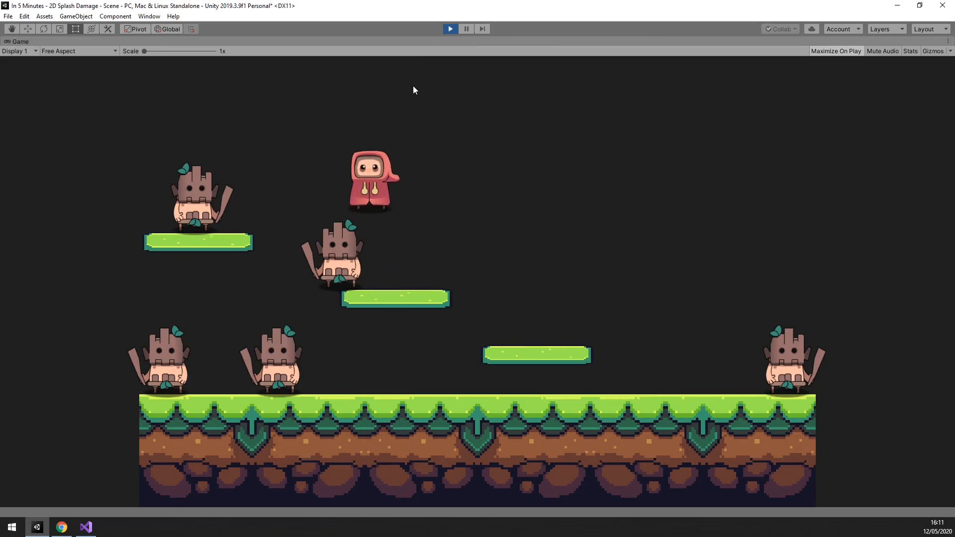